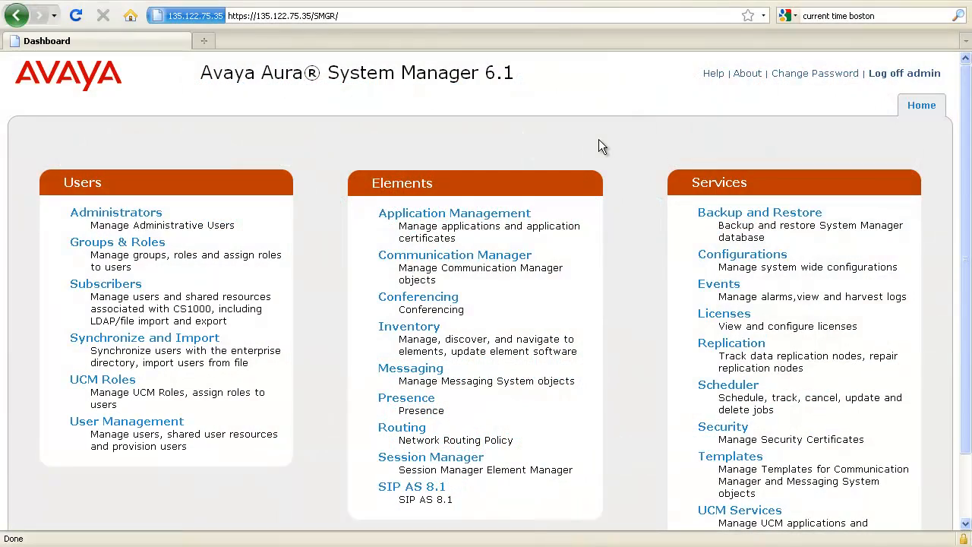
pyautogui.moveTo(235, 413)
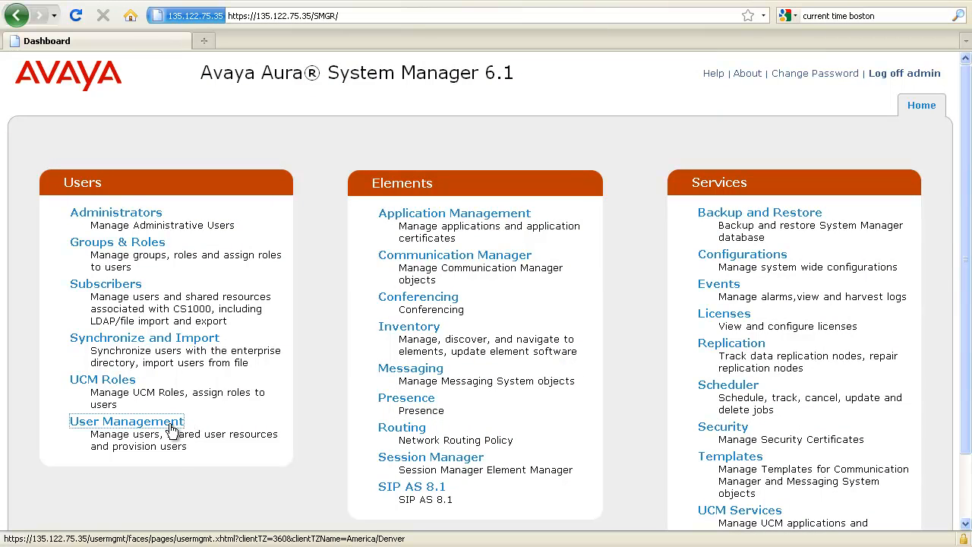
# Go to Users > User Management > Manage Users to list the four user accounts.
pyautogui.click(126, 421)
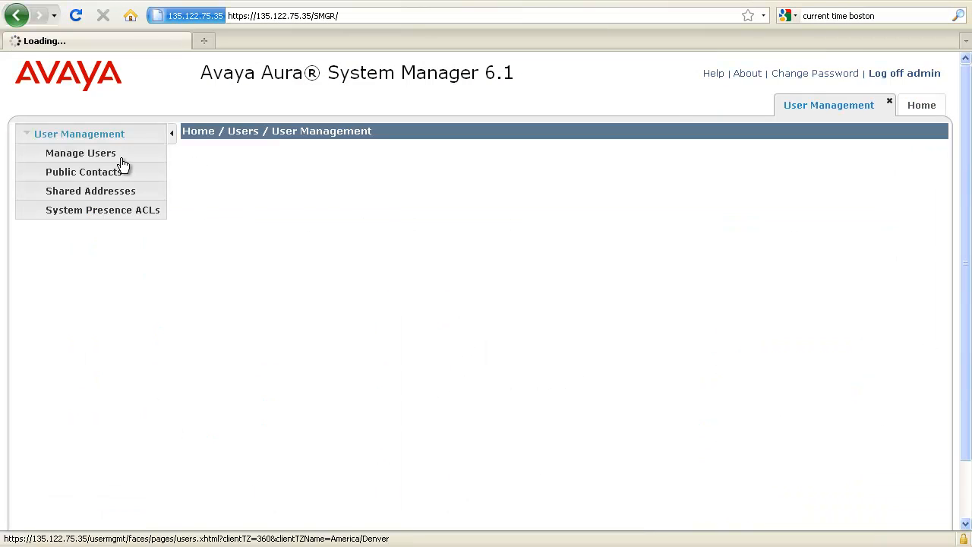
pyautogui.click(81, 152)
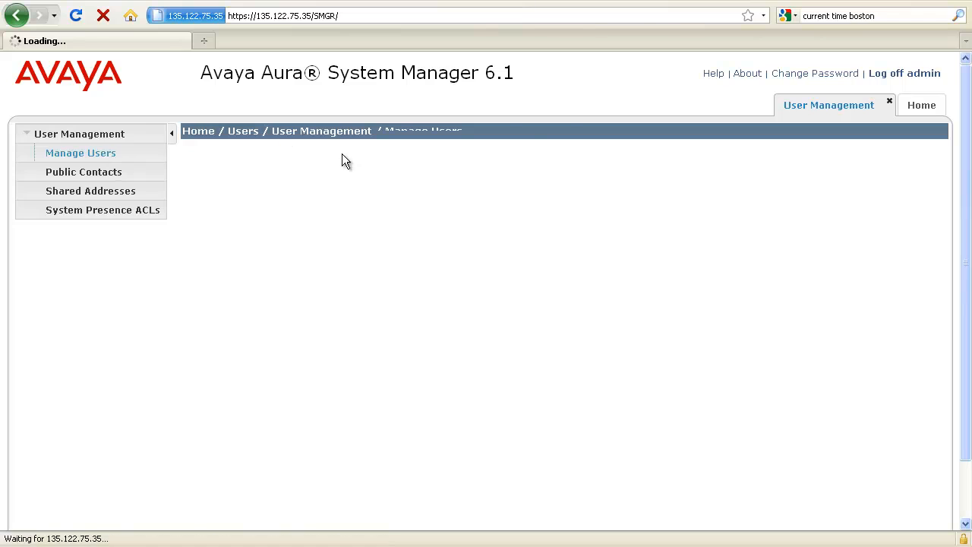
pyautogui.click(79, 152)
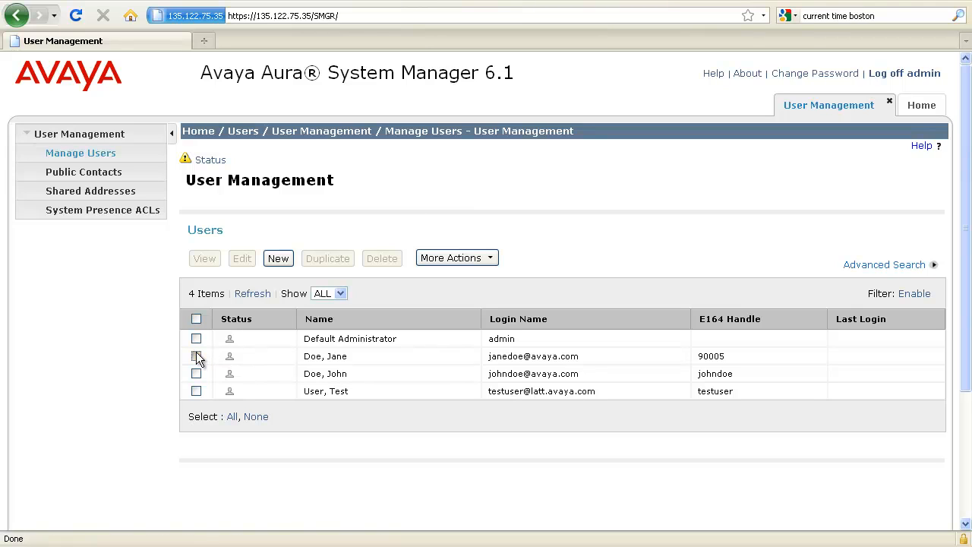
# Select the user with handle 90005 (Jane Doe) and open her profile for editing.
pyautogui.click(196, 355)
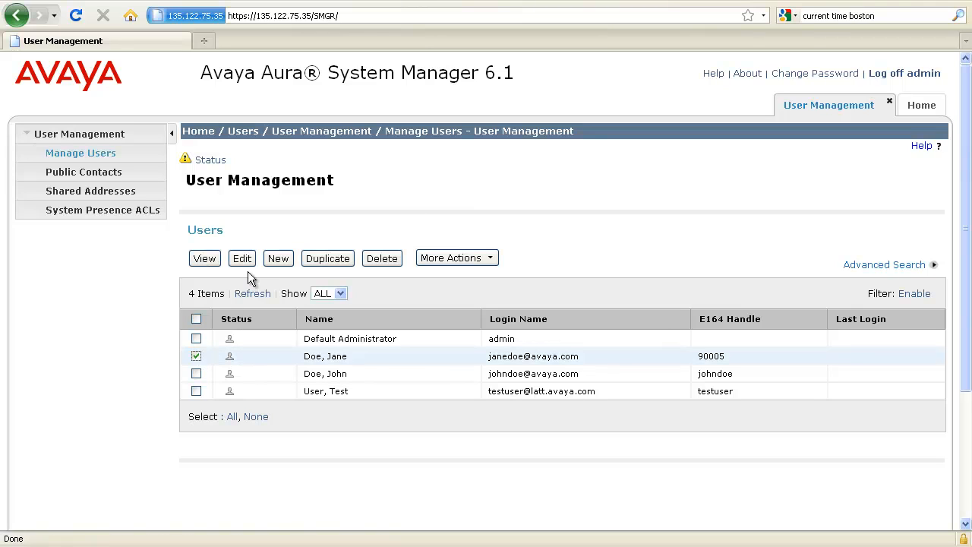
pyautogui.click(241, 258)
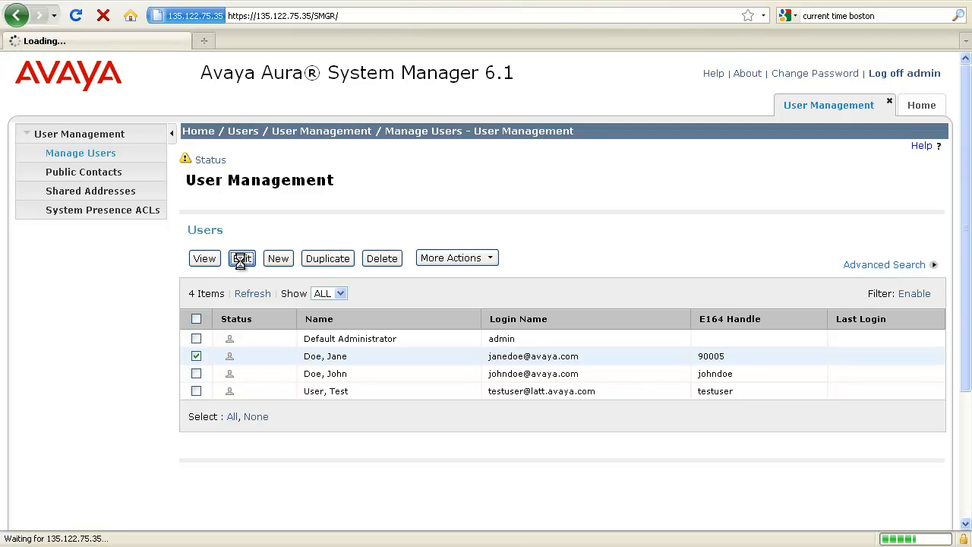
pyautogui.click(242, 258)
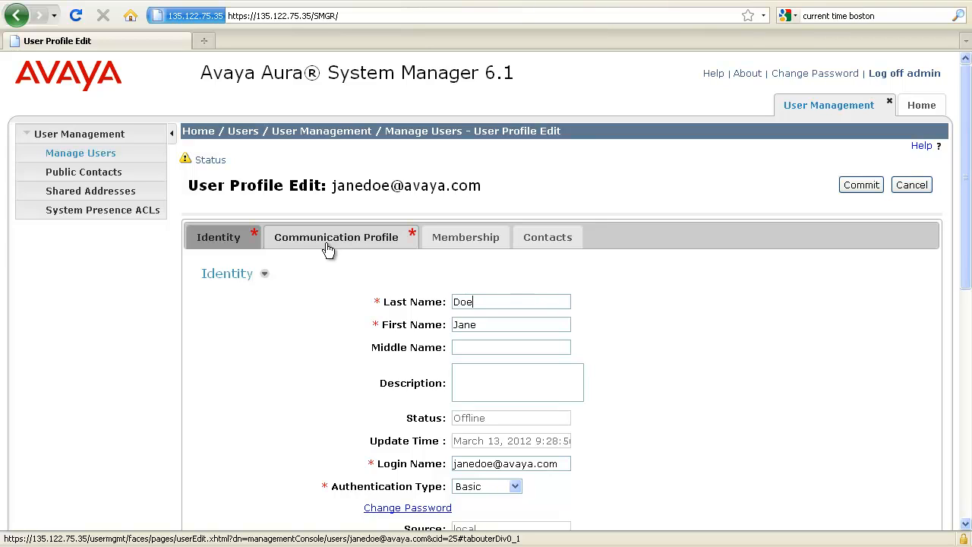
# Enable the Endpoint Profile in Jane Doe's Communication Profile.
pyautogui.click(337, 237)
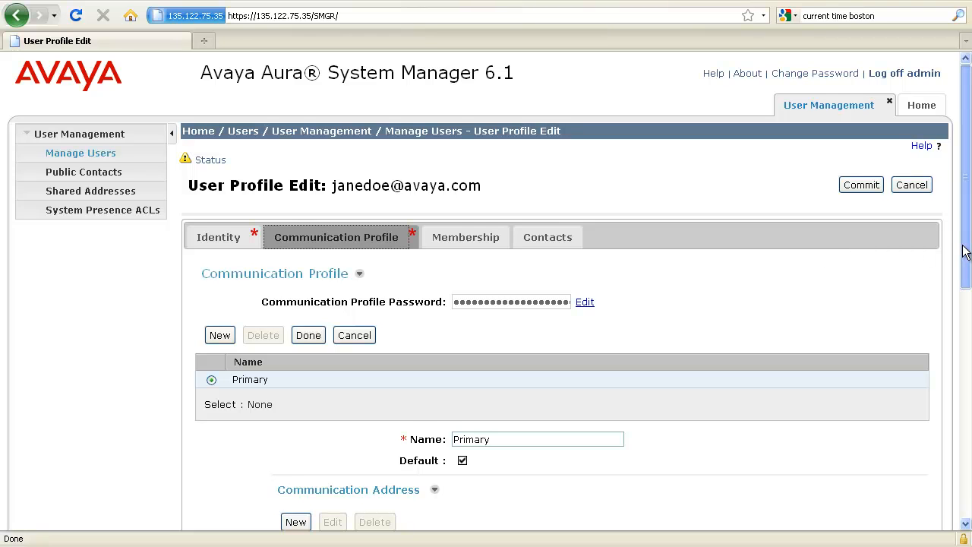
pyautogui.scroll(-3)
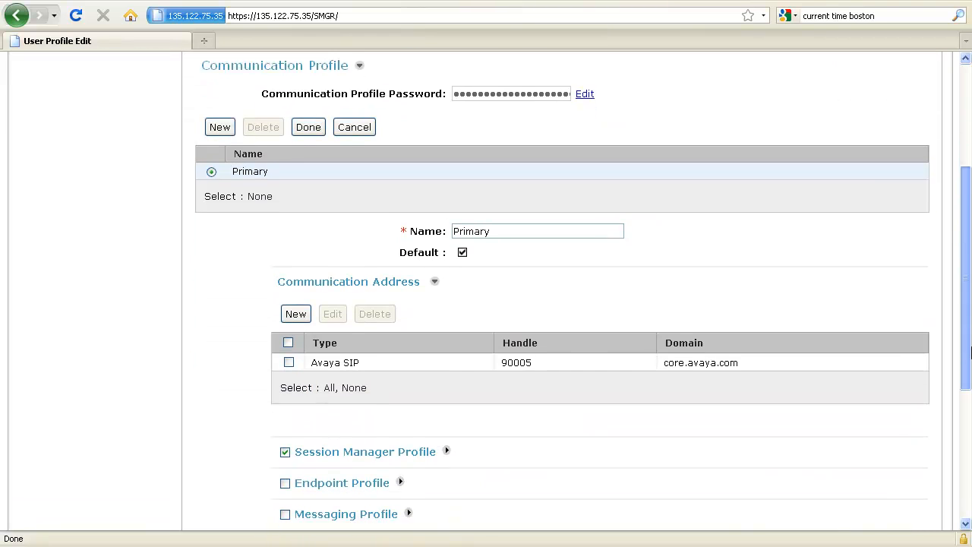
pyautogui.scroll(-3)
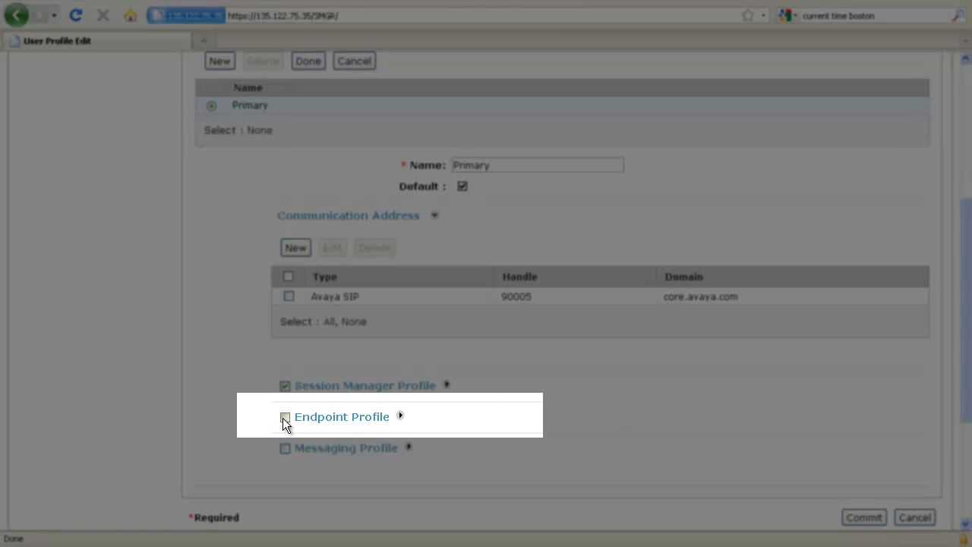
pyautogui.click(286, 416)
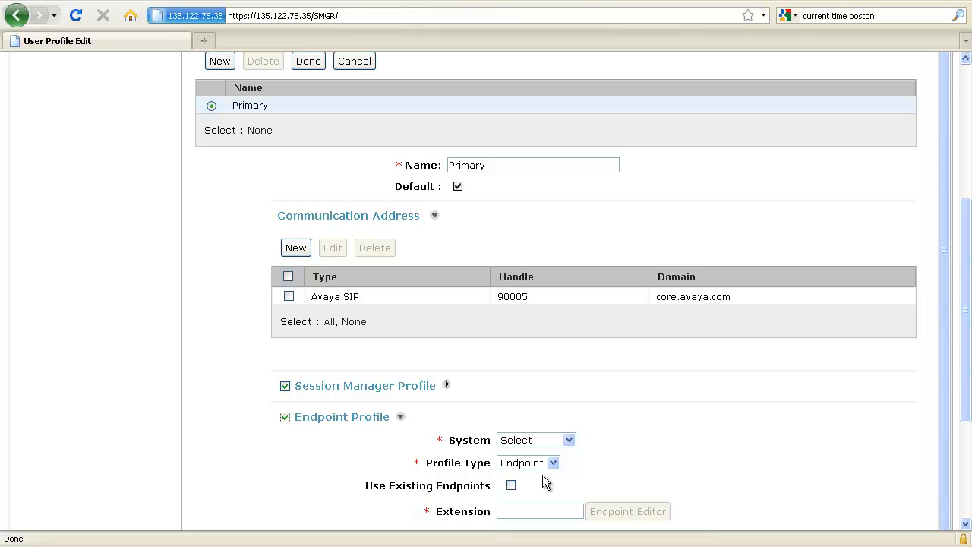
# Choose CM_cyclops as the endpoint profile's System.
pyautogui.scroll(-3)
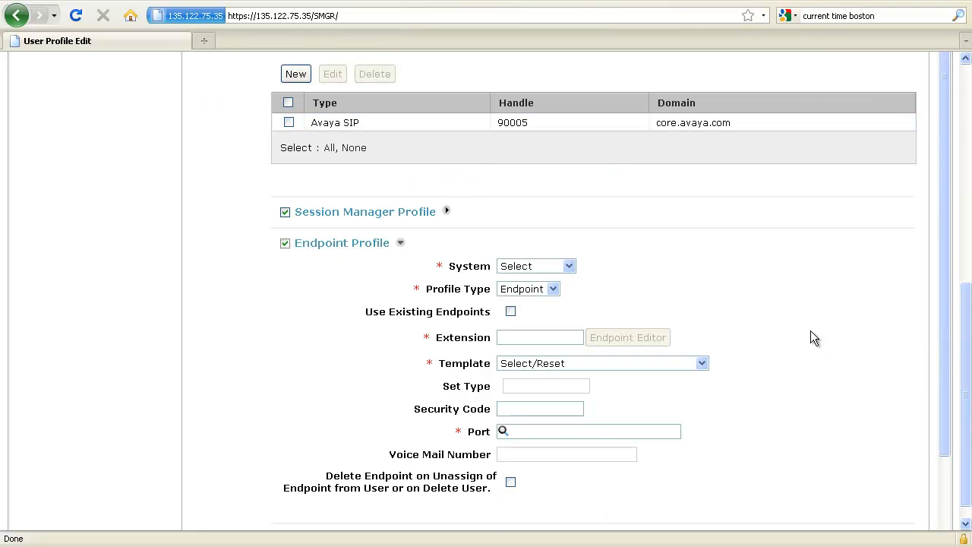
pyautogui.scroll(-3)
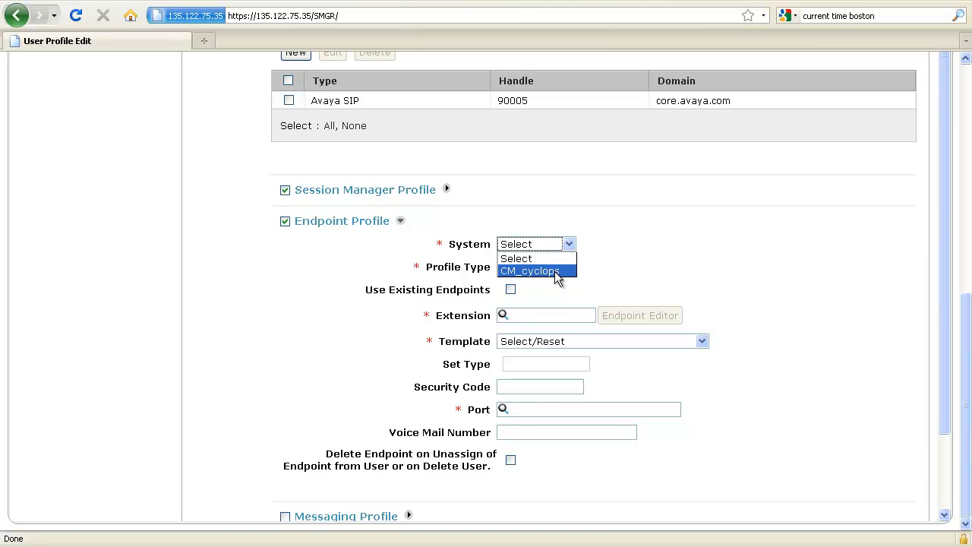
pyautogui.click(529, 270)
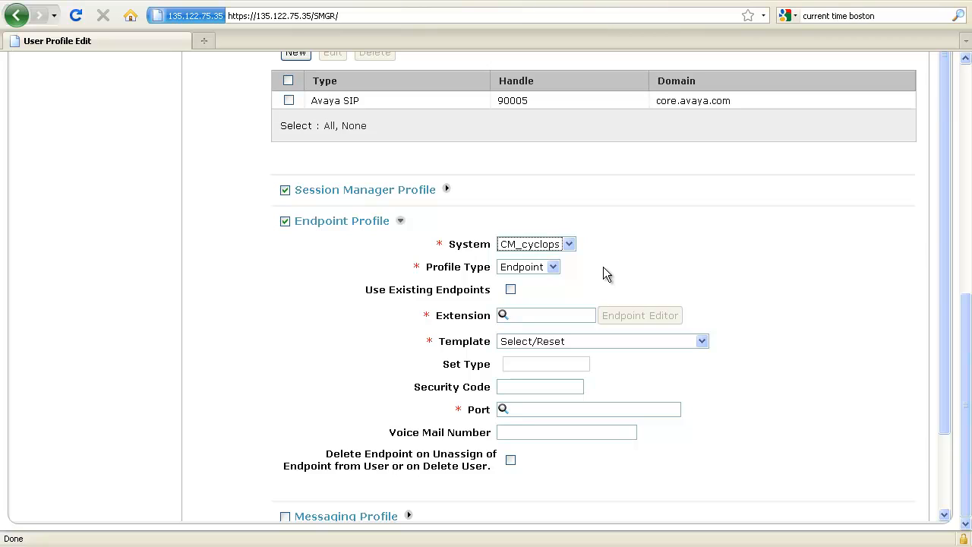
pyautogui.moveTo(574, 276)
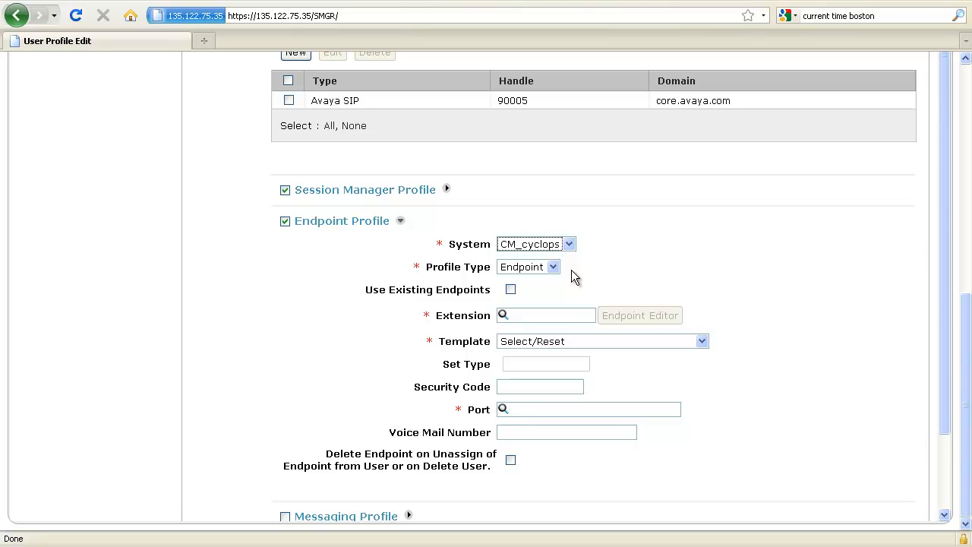
pyautogui.moveTo(559, 273)
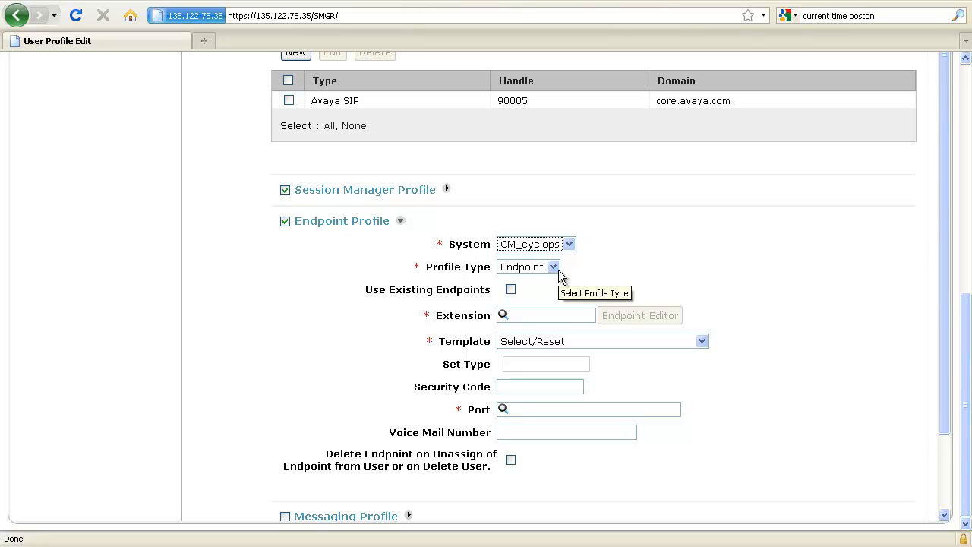
pyautogui.moveTo(549, 303)
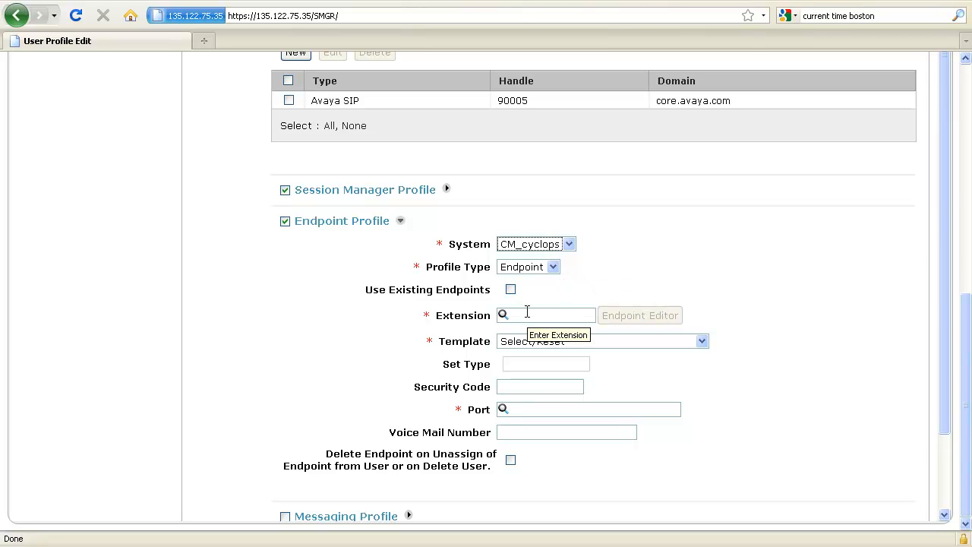
# Set extension 90007, template DEFAULT_9630SIP_CM_6_0, a security code and port IP.
pyautogui.click(545, 314)
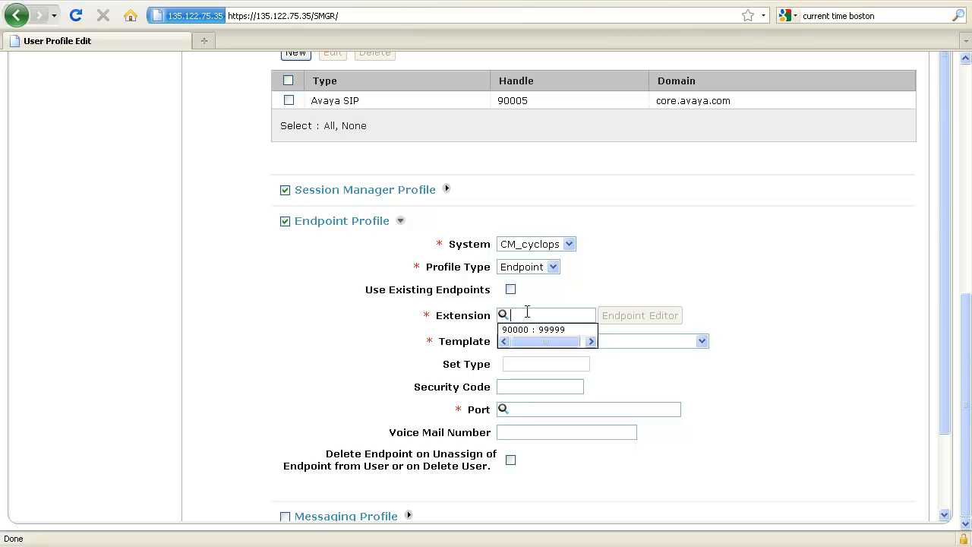
pyautogui.write('90007')
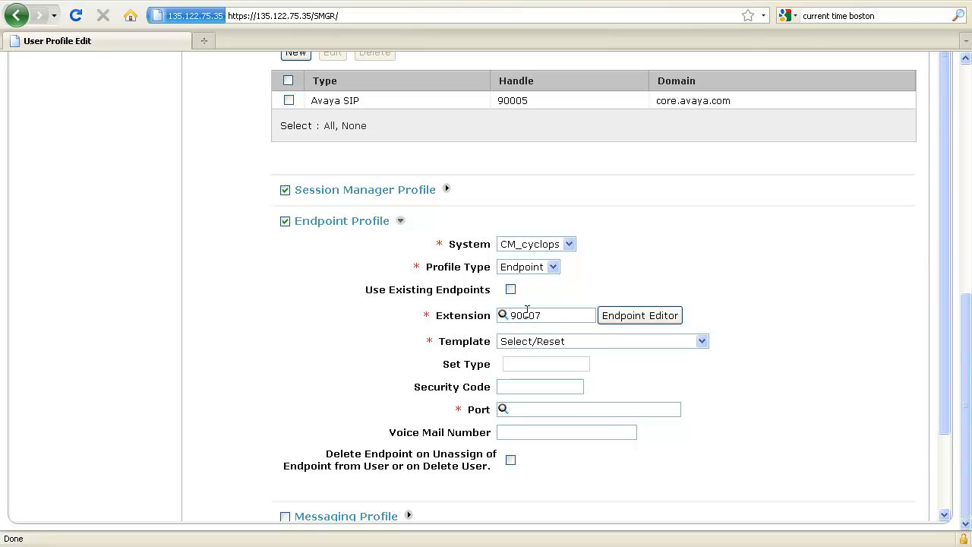
pyautogui.click(699, 340)
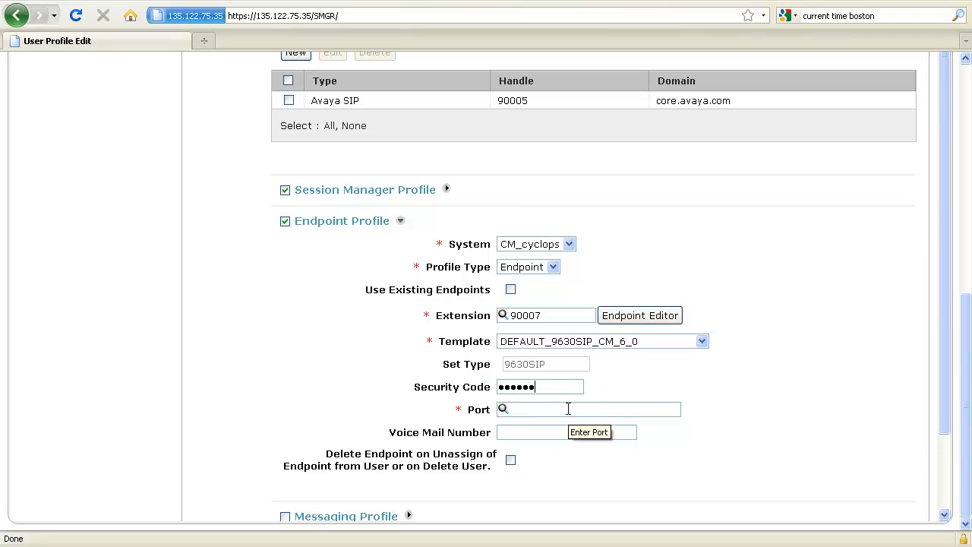
pyautogui.write('IP')
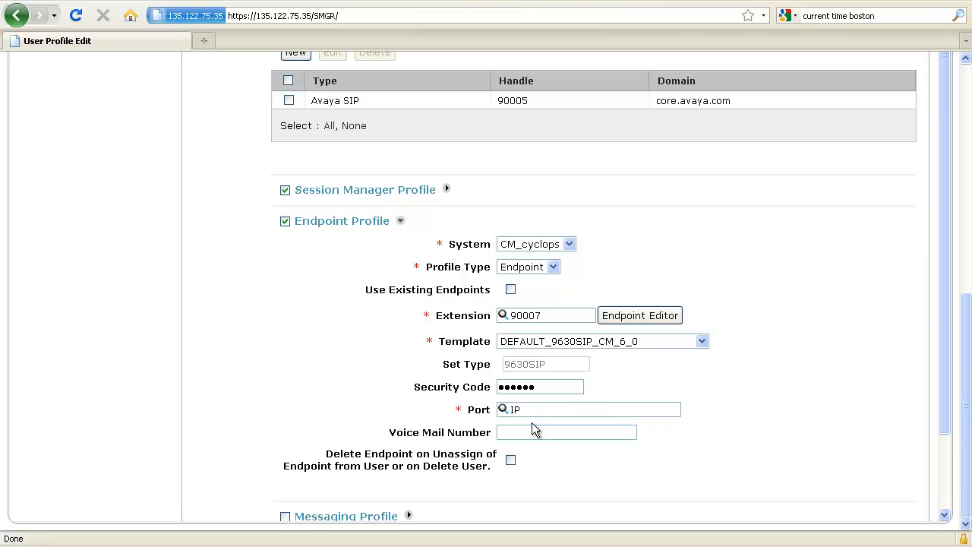
pyautogui.click(567, 431)
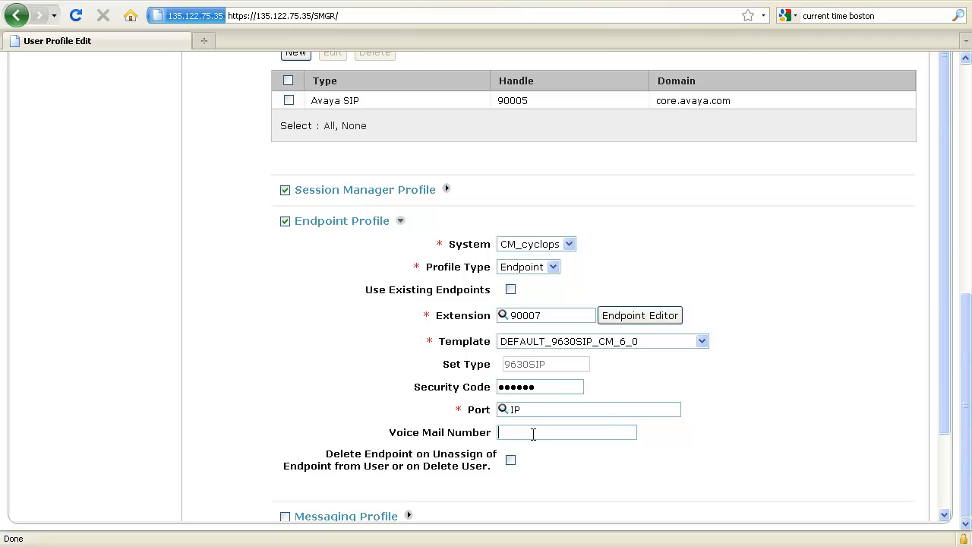
pyautogui.scroll(-3)
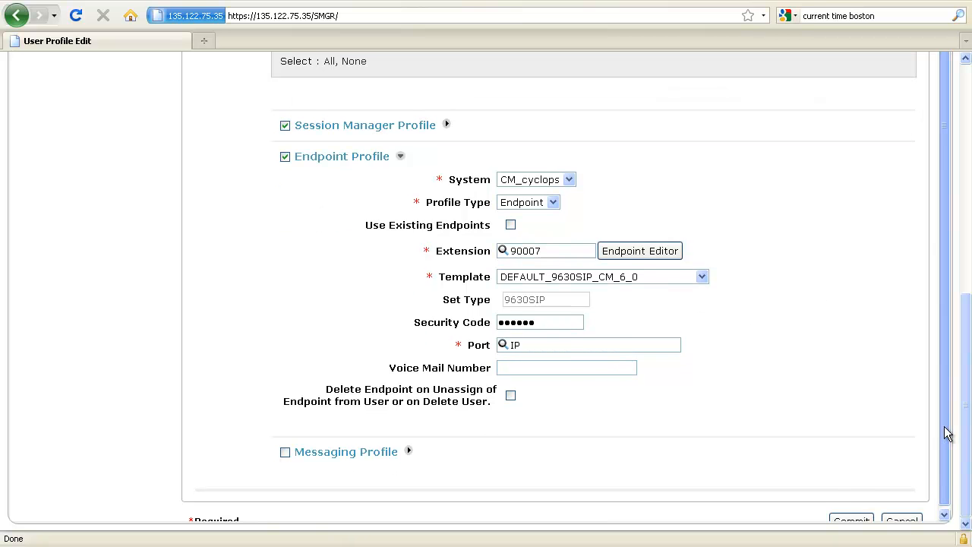
pyautogui.scroll(-3)
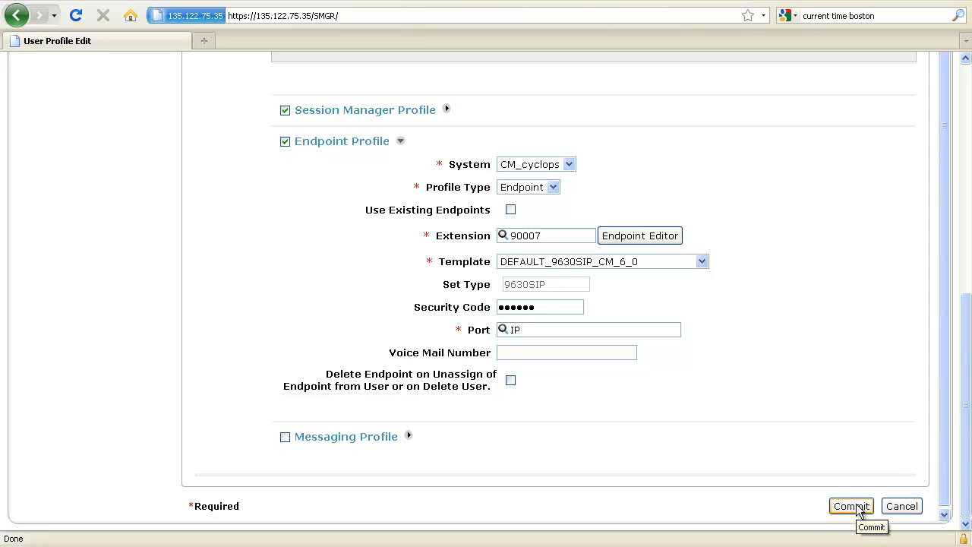
pyautogui.click(851, 506)
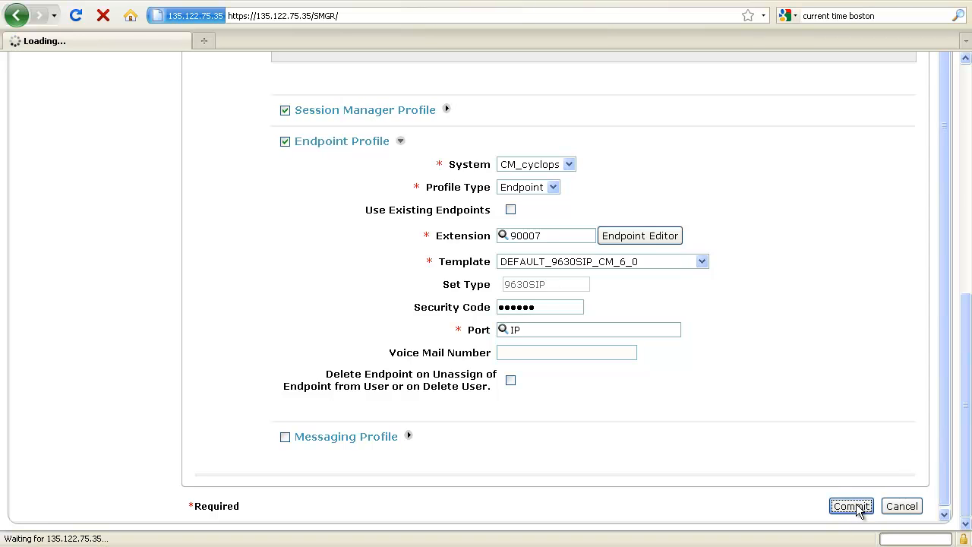
pyautogui.click(850, 506)
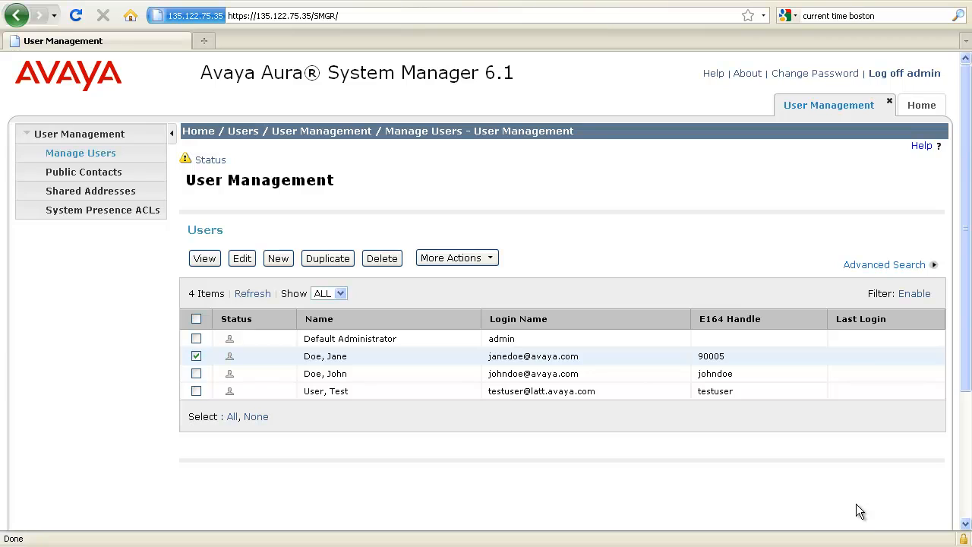